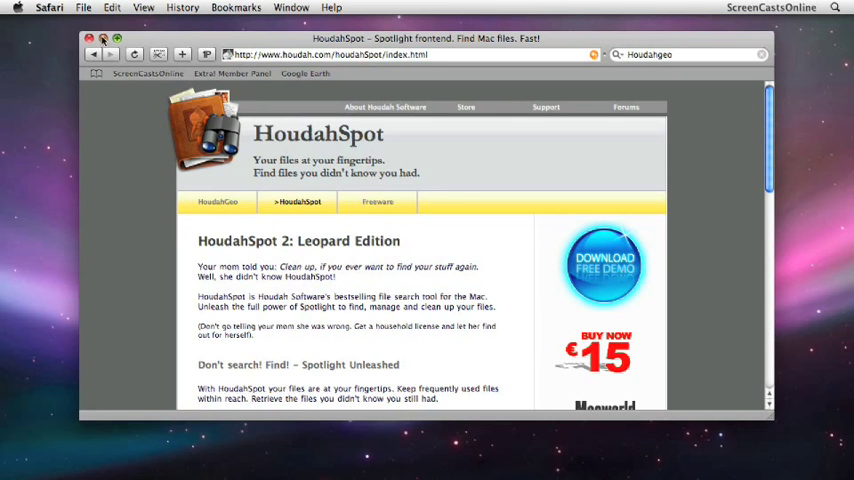
Switch from Safari's HoudahSpot page to the HoudahSpot search window
click(88, 38)
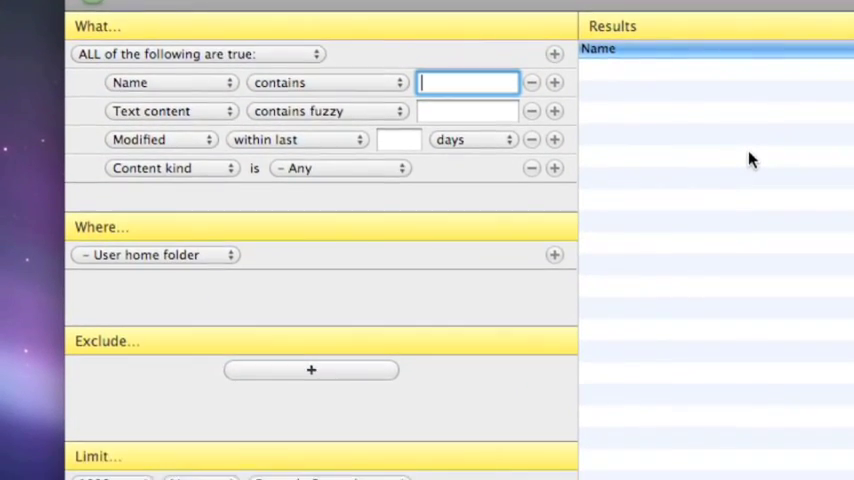
scroll(down, 3)
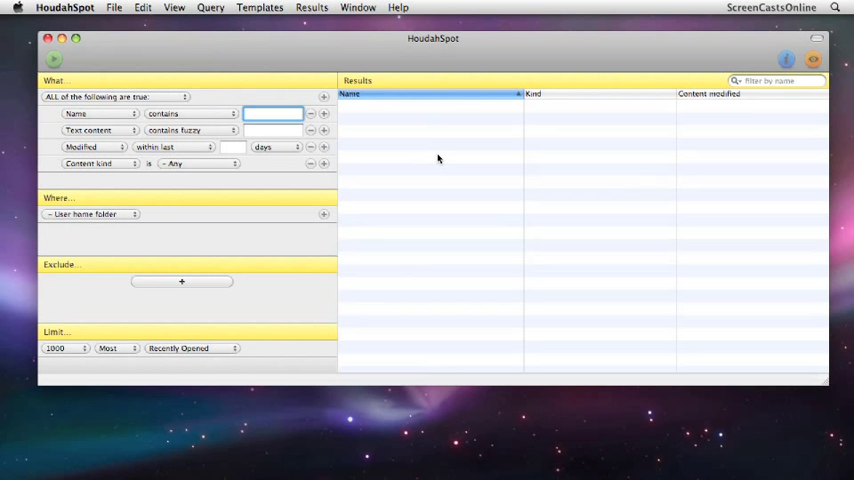
mouse_move(348, 52)
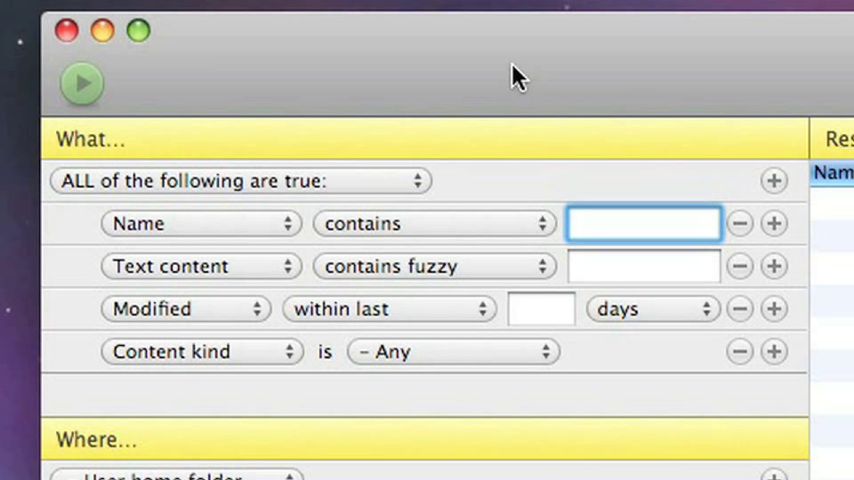
click(644, 224)
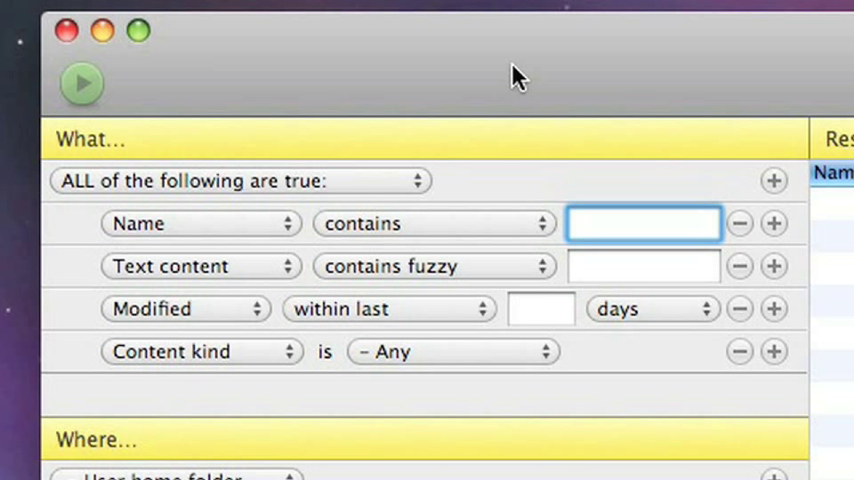
click(644, 224)
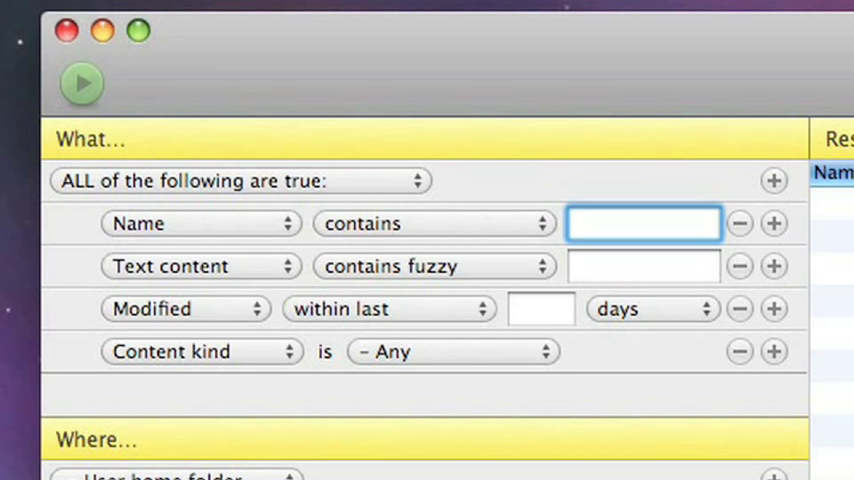
click(644, 224)
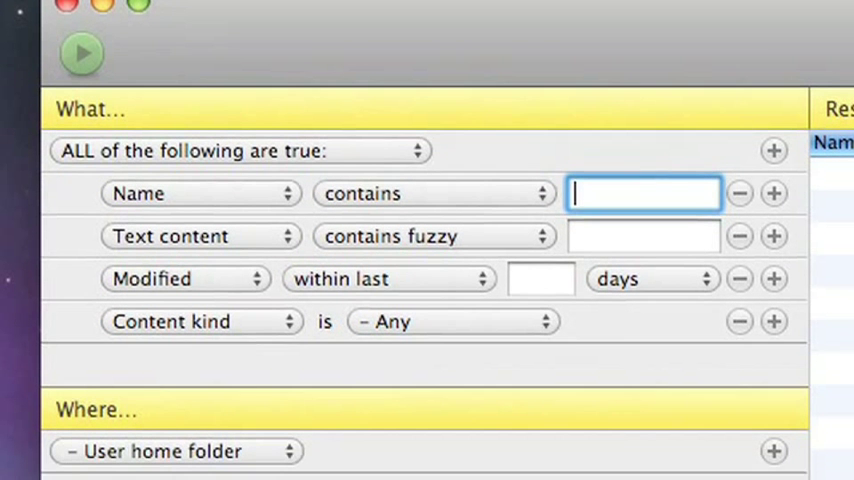
scroll(down, 3)
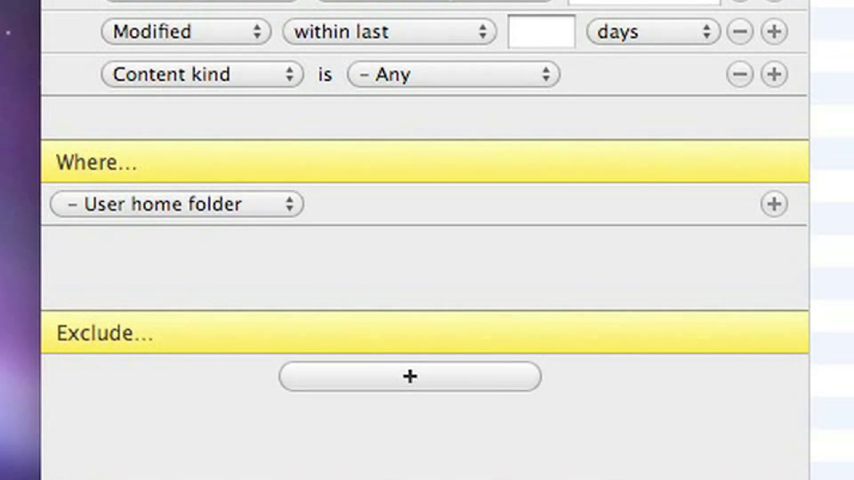
scroll(down, 3)
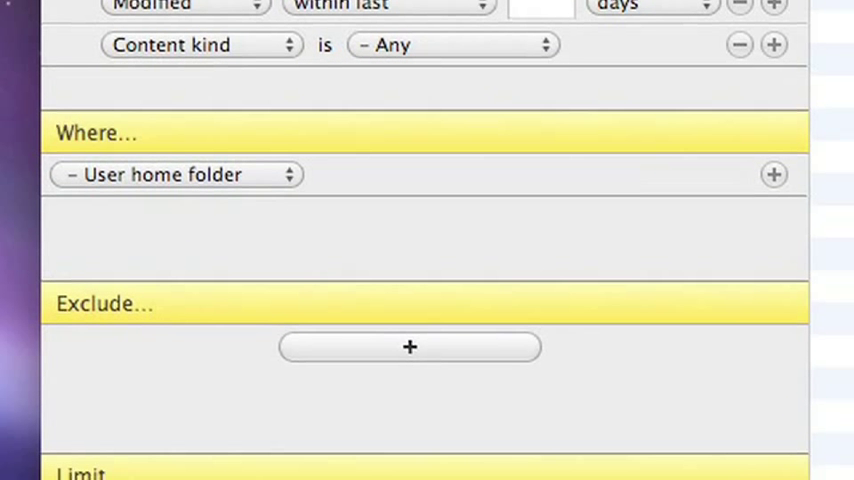
scroll(down, 3)
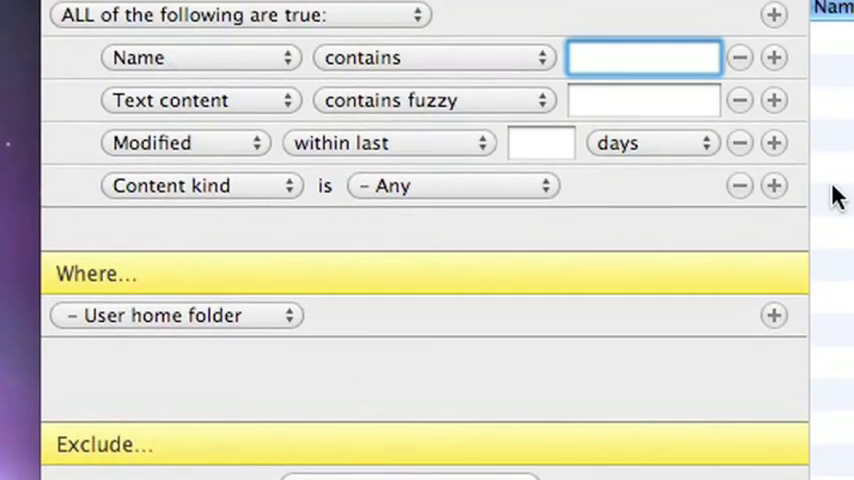
Enter 'light' as the name criterion and run the home-folder search, finding 13 files
scroll(down, 3)
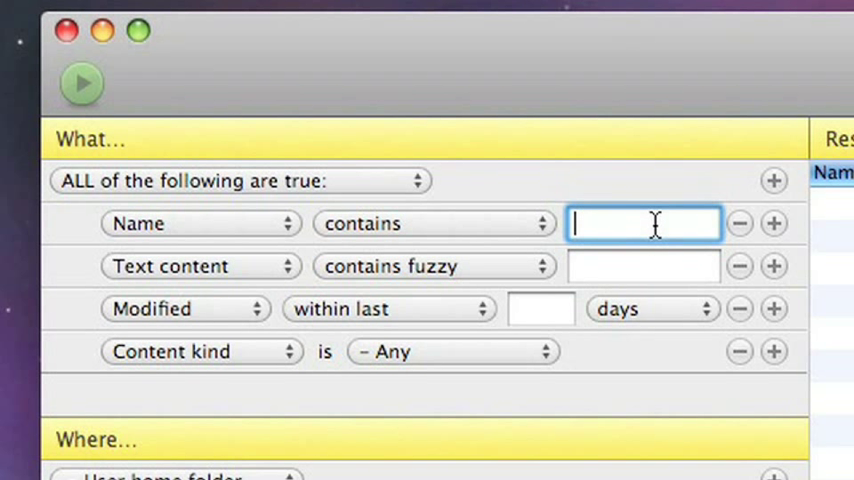
text(light)
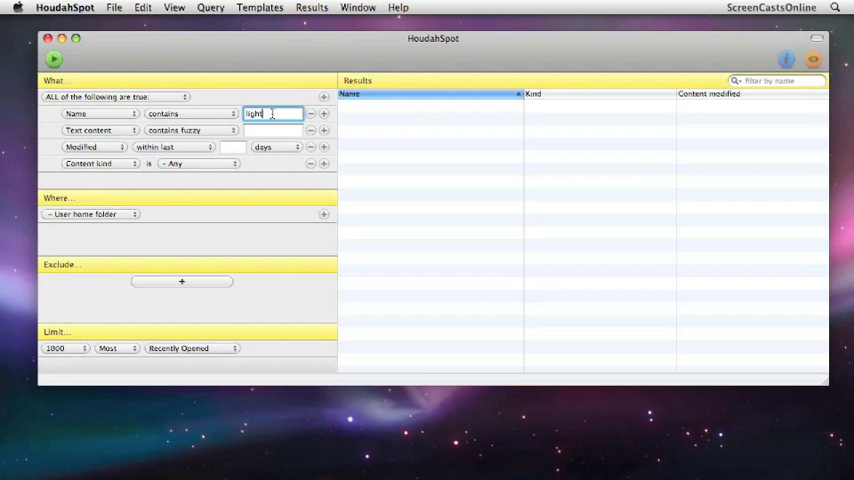
mouse_move(150, 42)
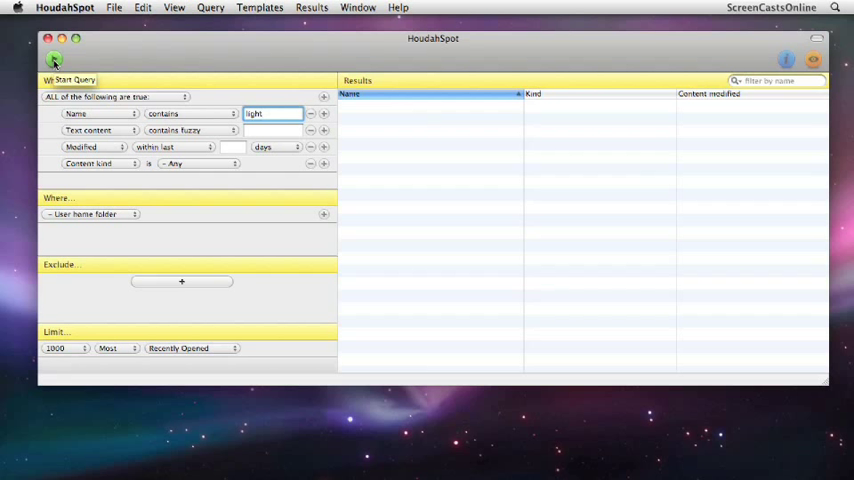
click(54, 60)
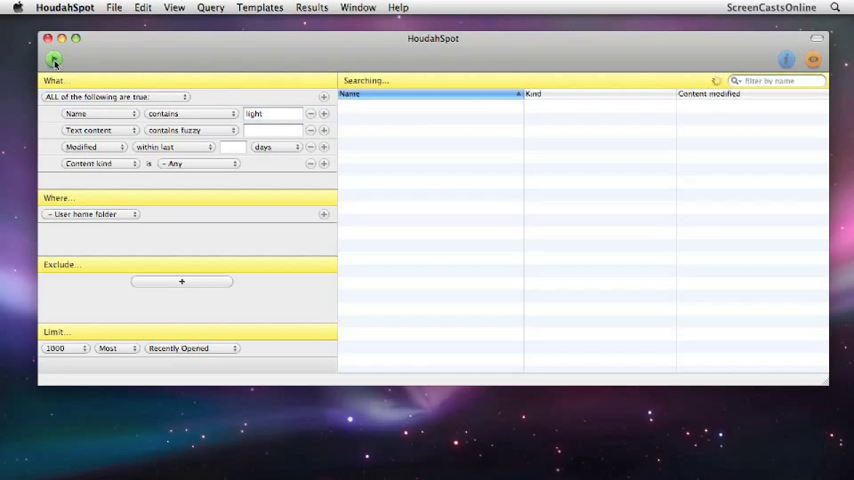
click(54, 60)
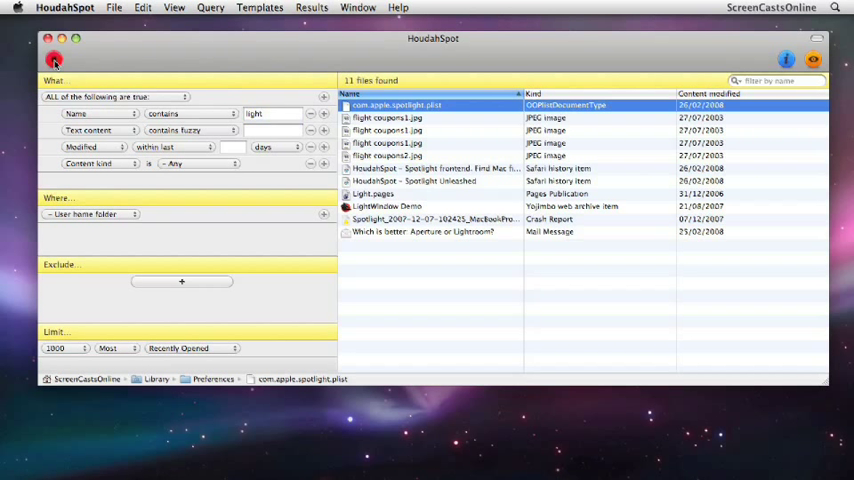
mouse_move(196, 72)
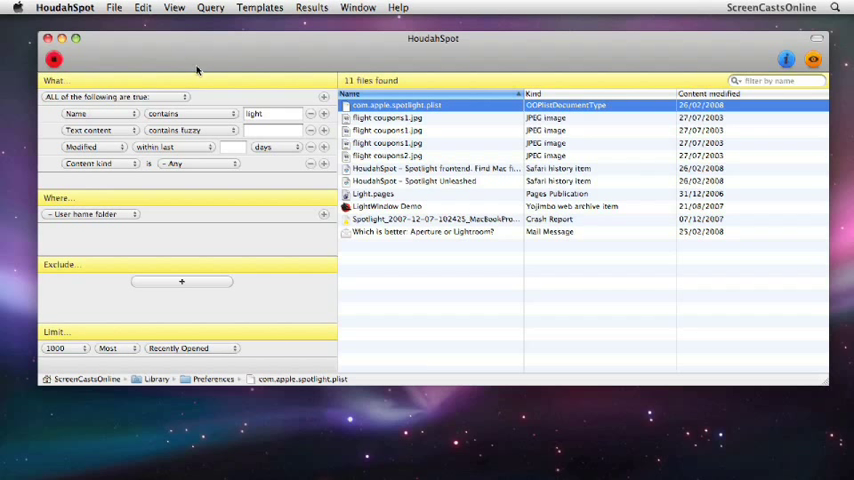
mouse_move(492, 112)
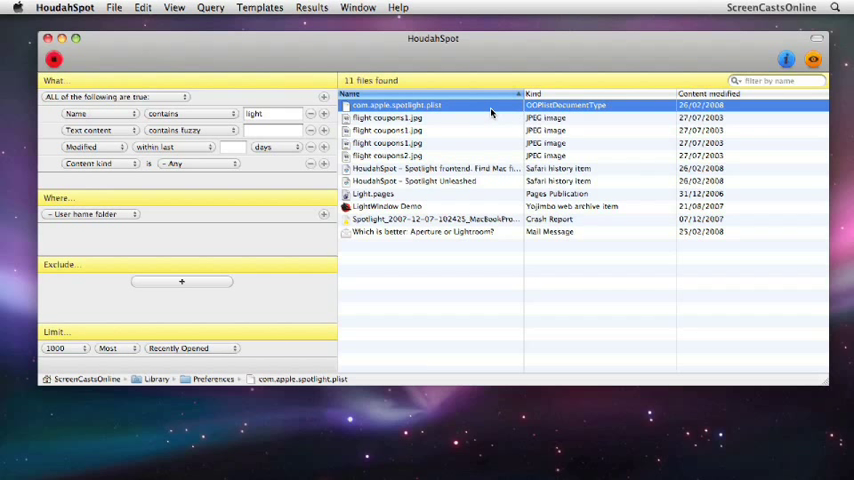
mouse_move(466, 182)
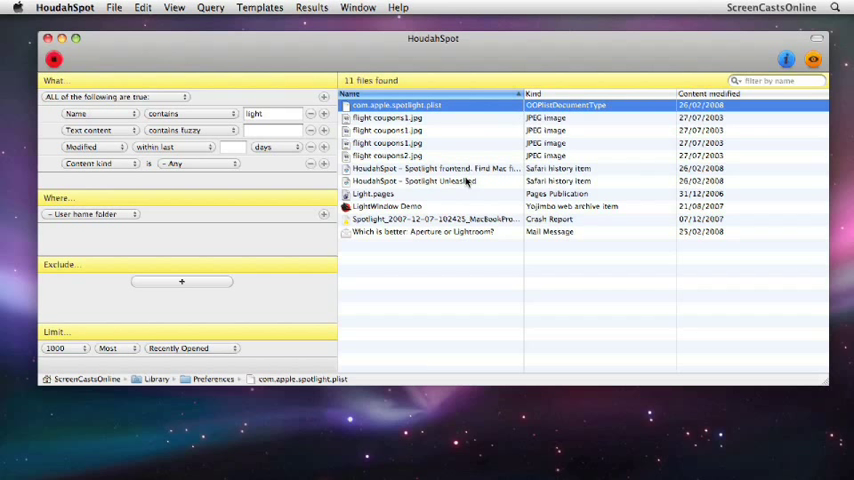
mouse_move(464, 196)
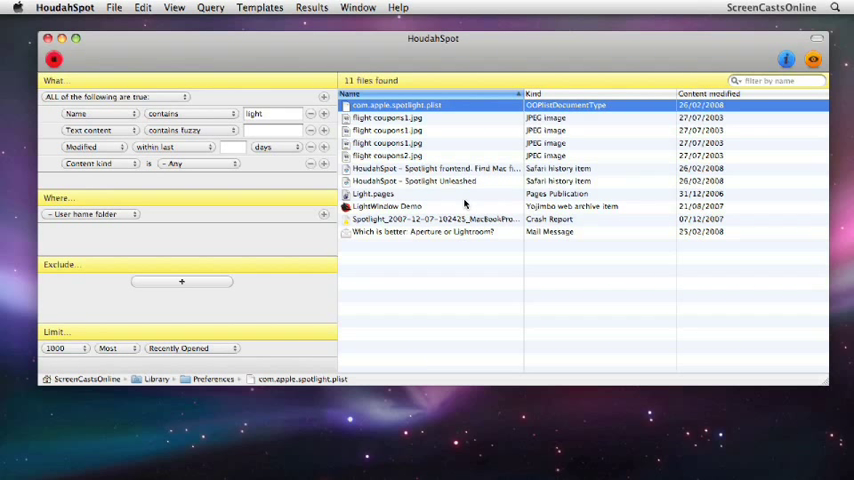
mouse_move(118, 240)
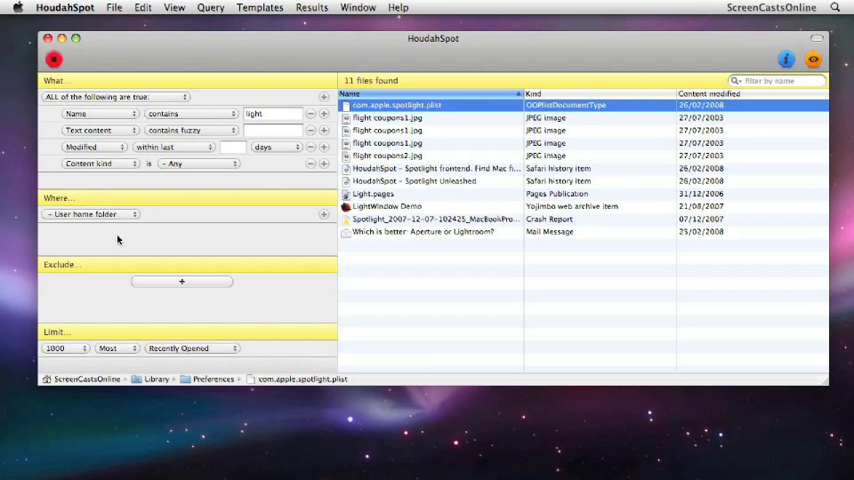
mouse_move(128, 216)
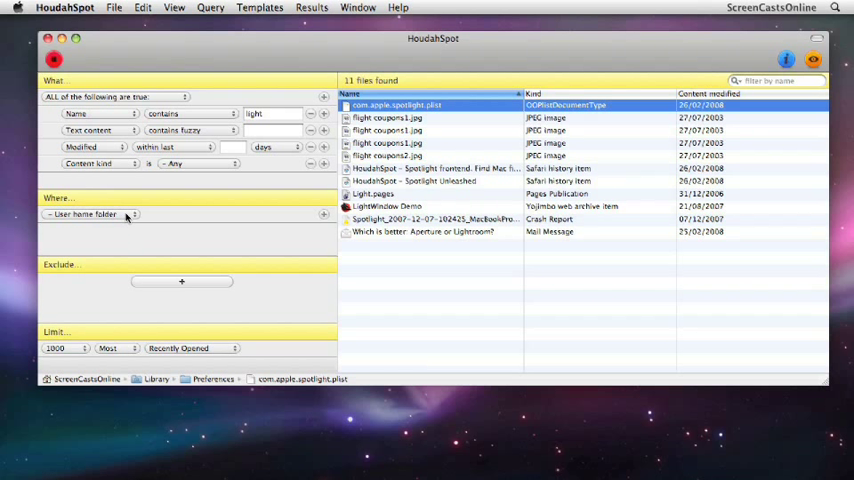
mouse_move(136, 216)
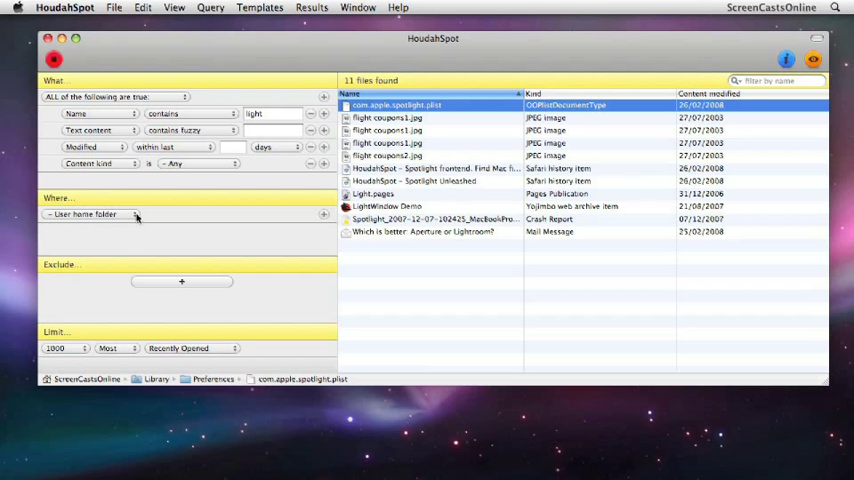
Widen the Where scope to Local volumes + user home and rerun, finding 217 files
click(84, 214)
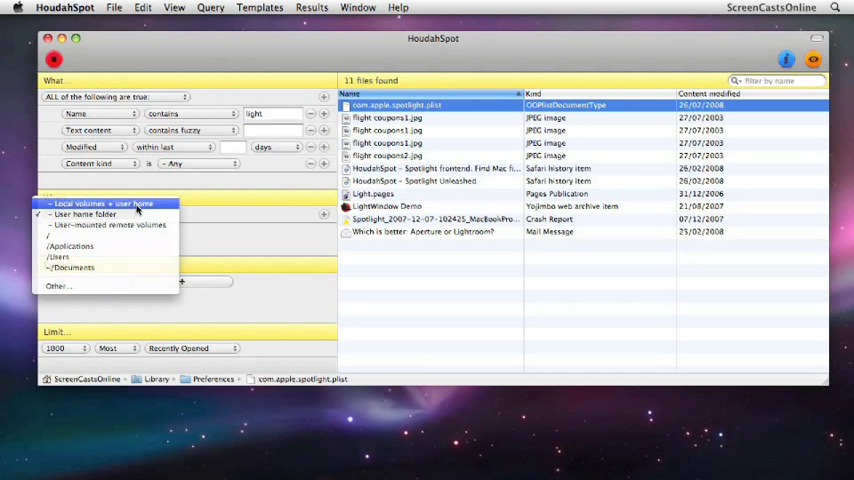
click(98, 204)
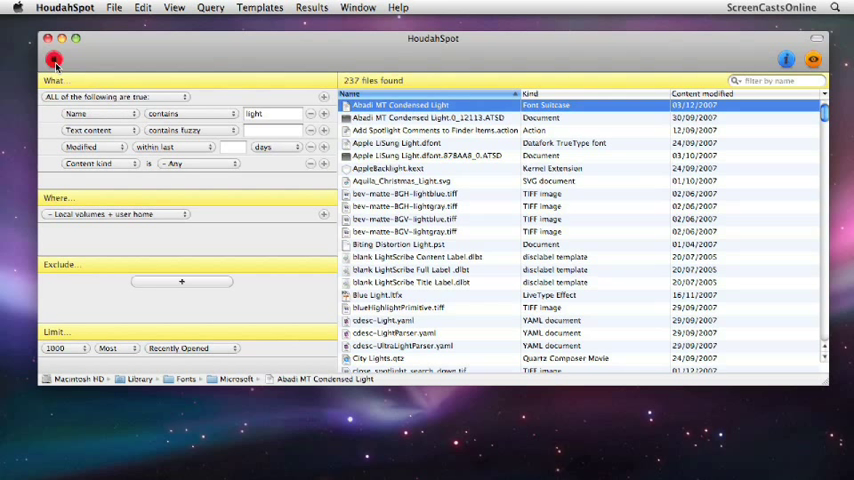
mouse_move(54, 62)
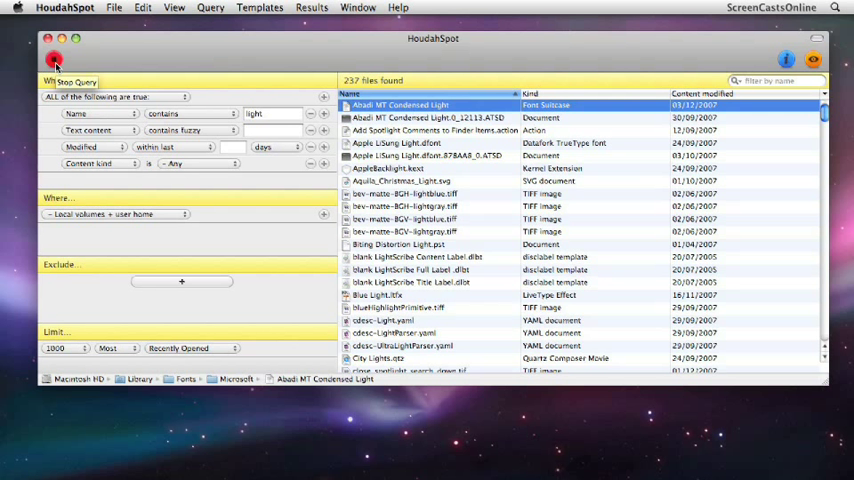
click(56, 60)
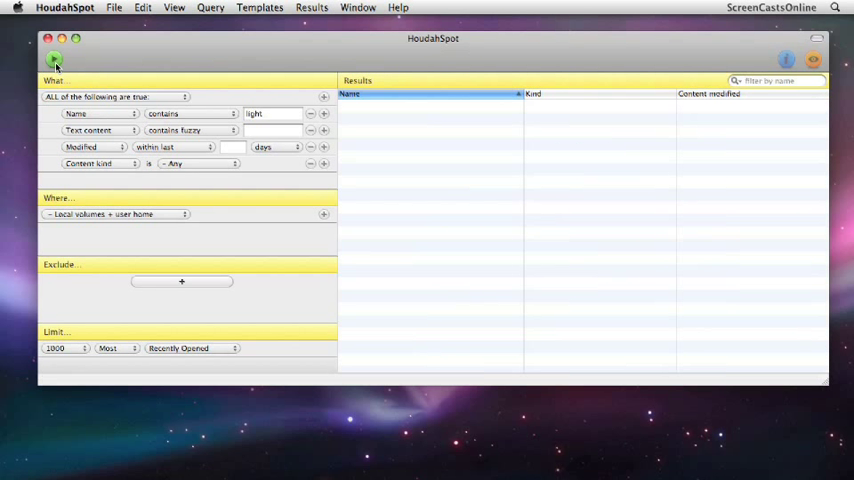
click(56, 60)
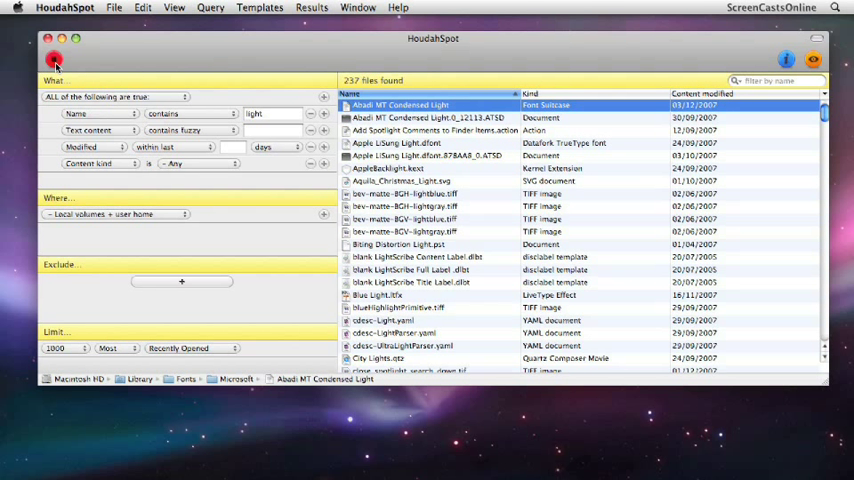
mouse_move(176, 208)
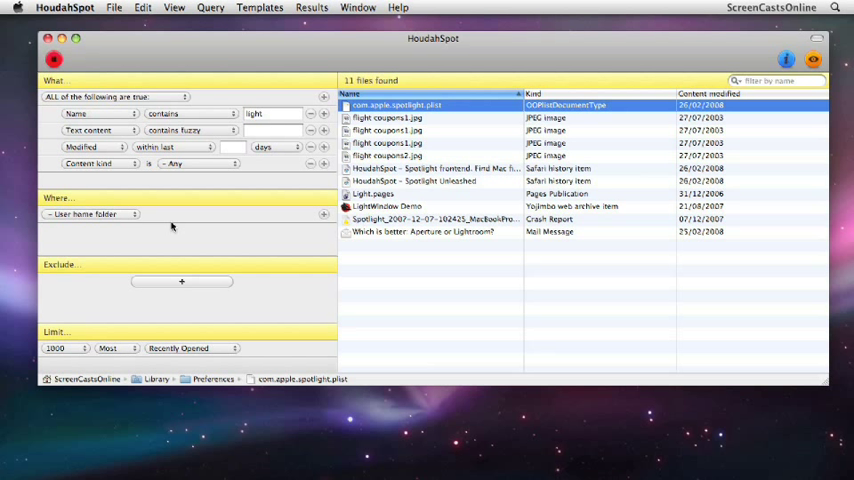
mouse_move(480, 112)
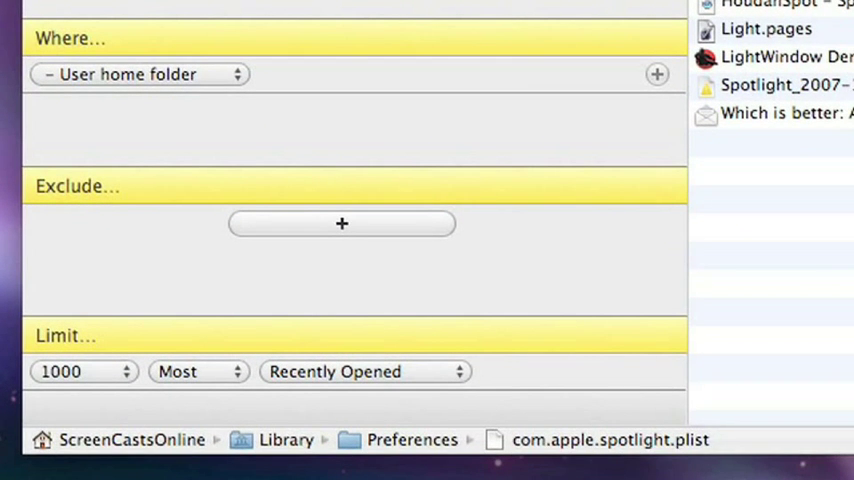
mouse_move(376, 236)
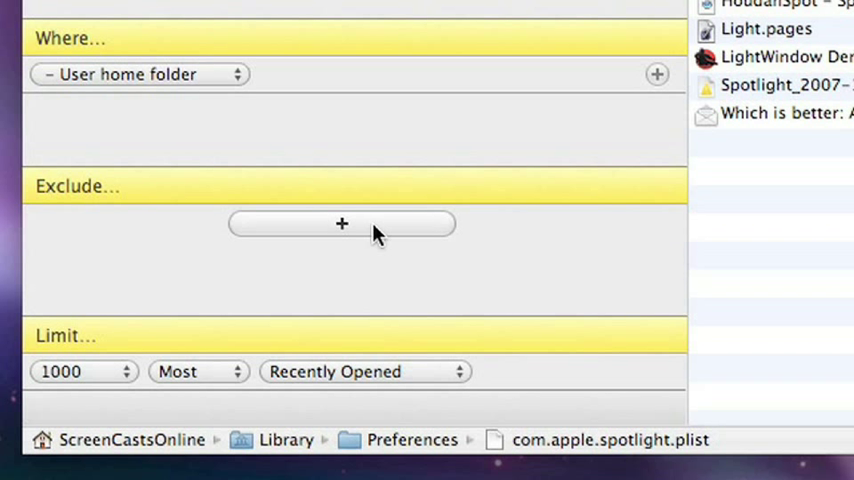
Add ~/Library as an excluded folder, cutting the results to 4 files
click(342, 224)
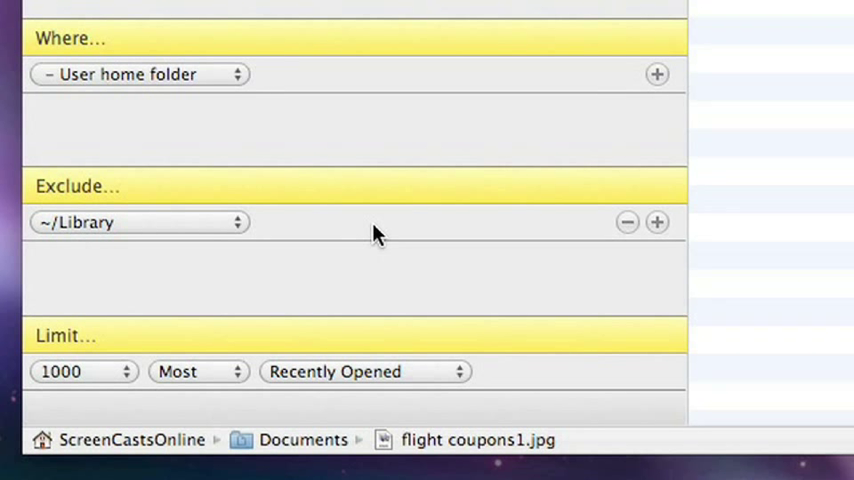
mouse_move(368, 224)
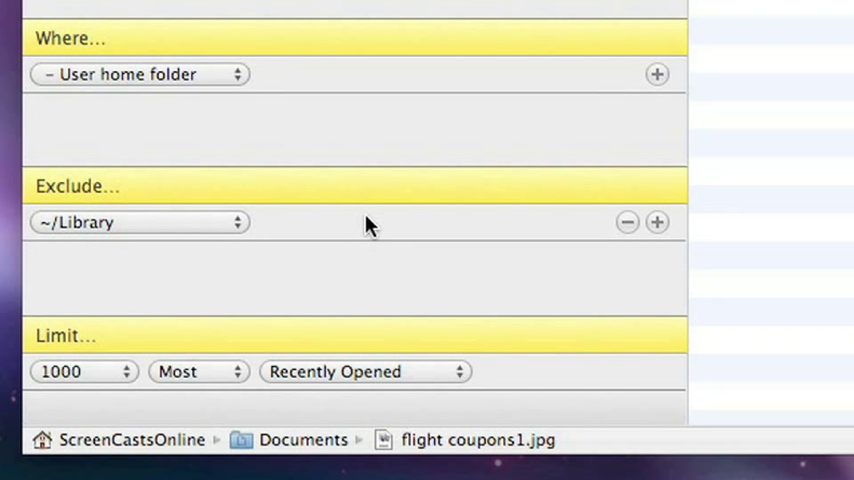
click(140, 222)
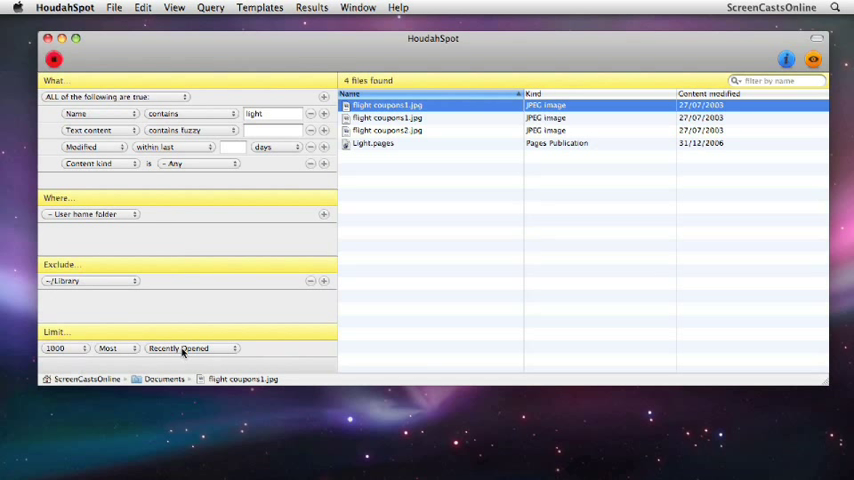
click(190, 348)
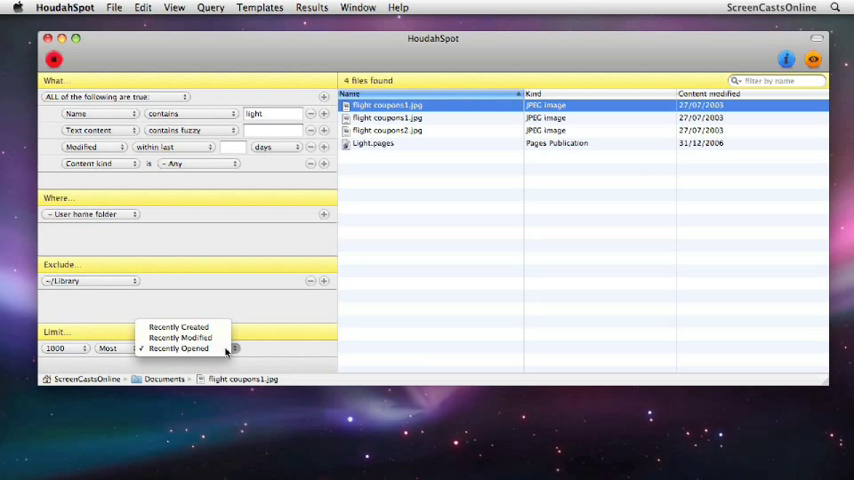
click(178, 348)
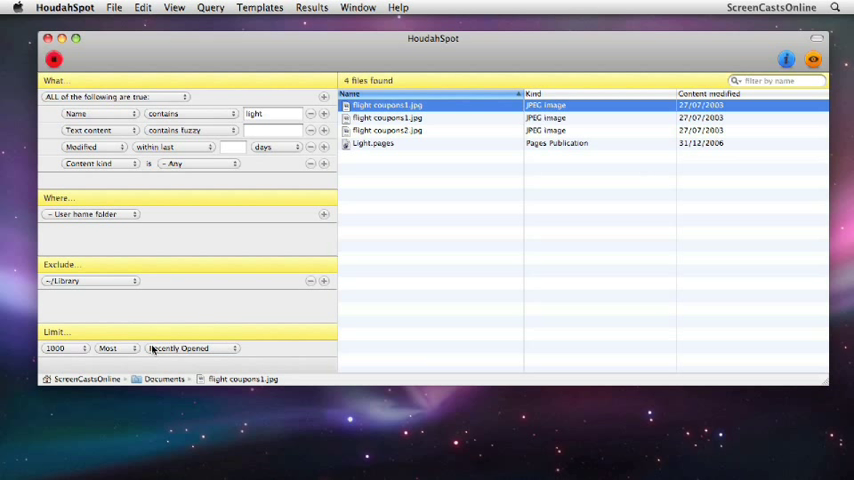
mouse_move(216, 332)
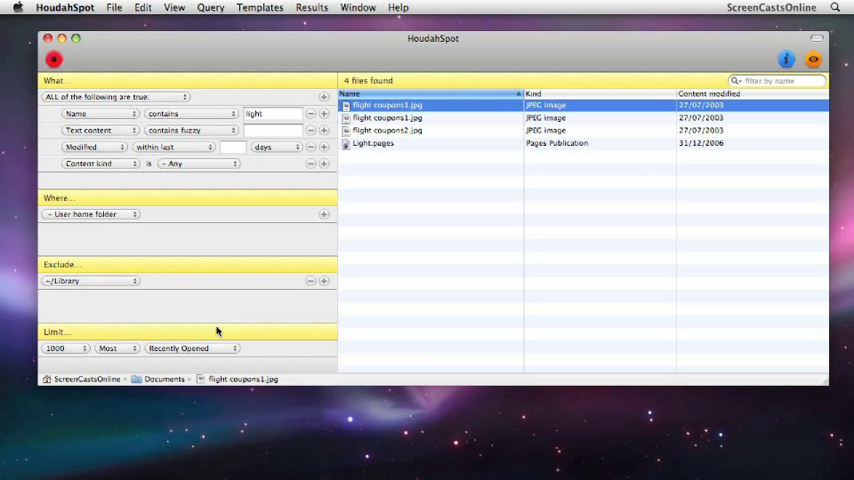